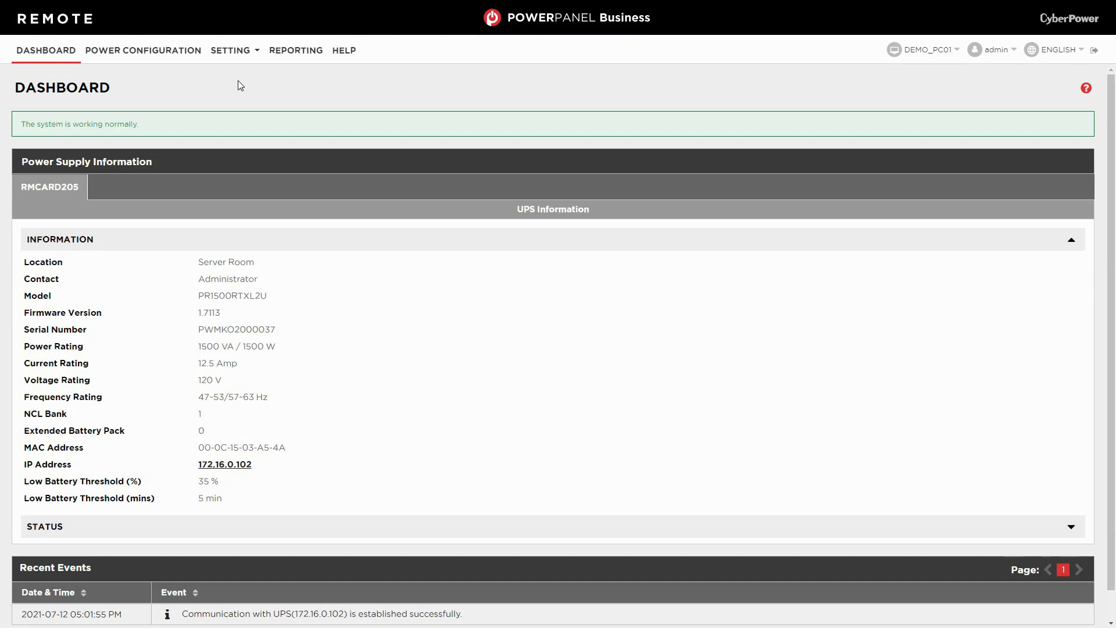
Step: Select Gmail as the e-mail provider on the Notification Channels settings page
left_click(230, 50)
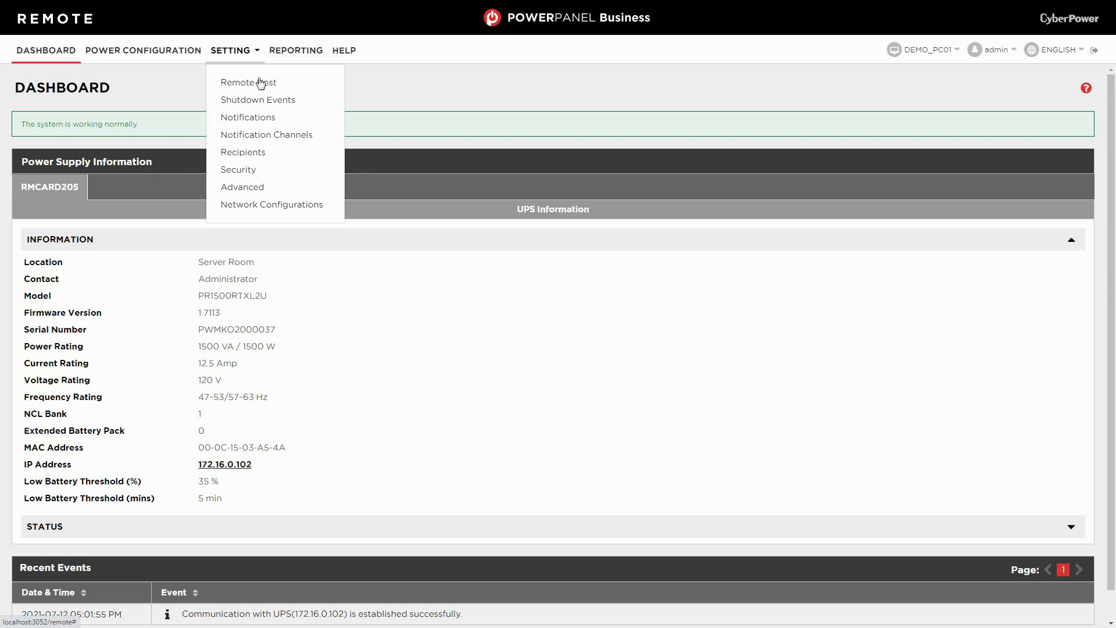
left_click(266, 135)
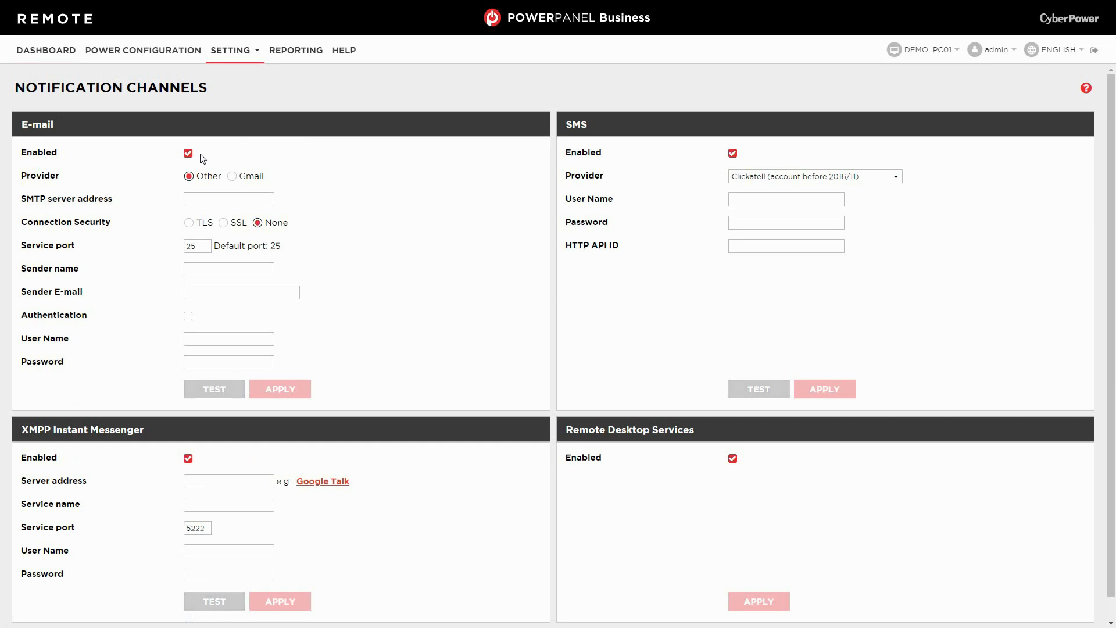
mouse_move(221, 185)
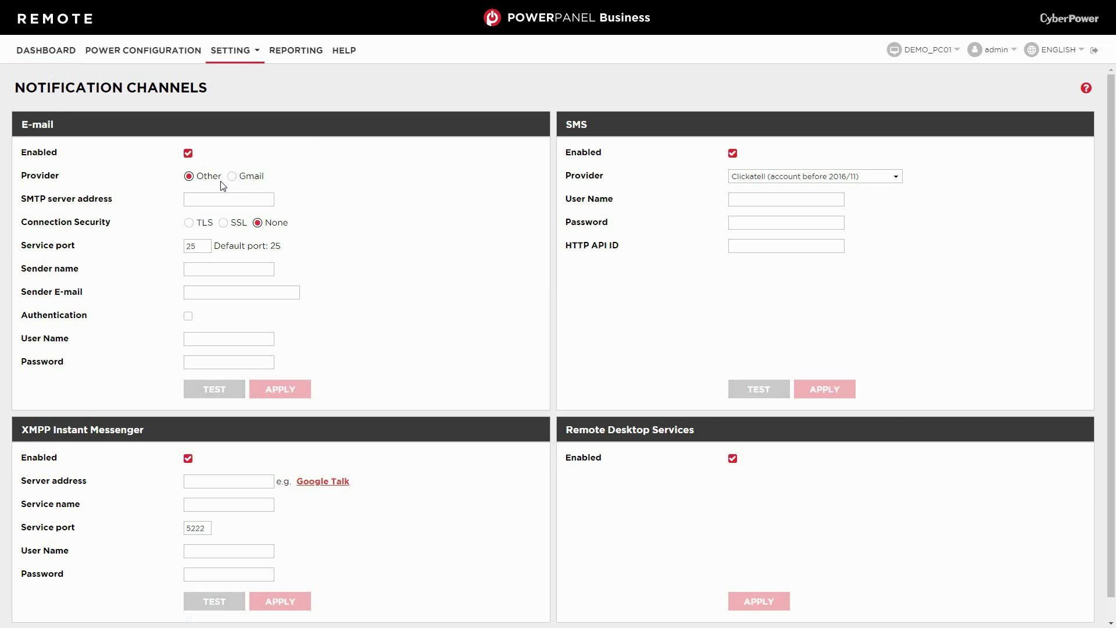
mouse_move(250, 187)
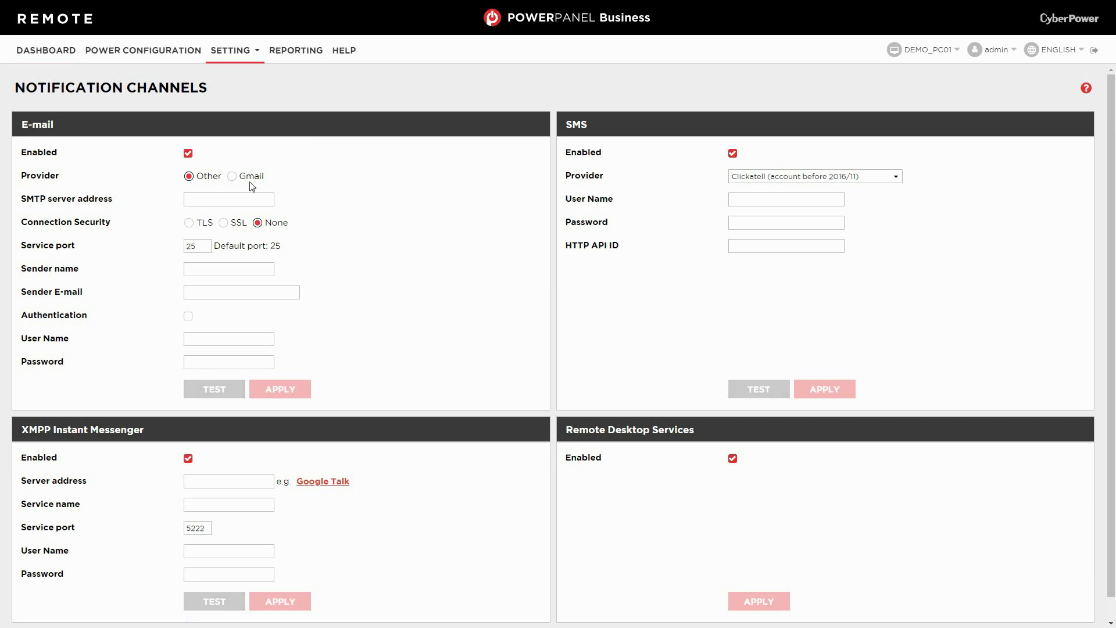
left_click(231, 176)
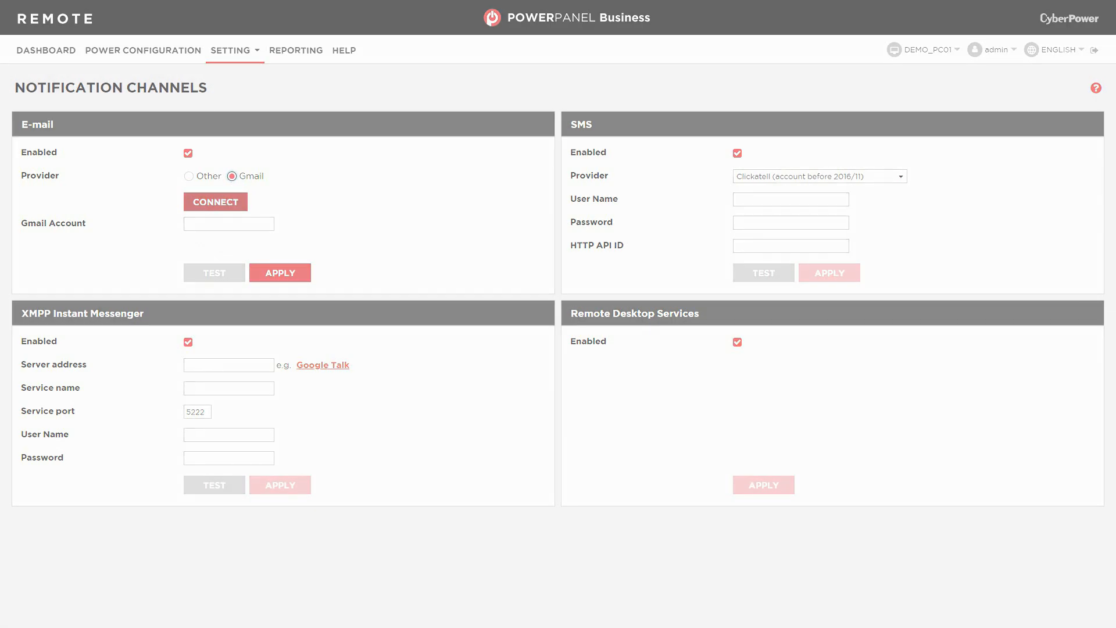
left_click(215, 202)
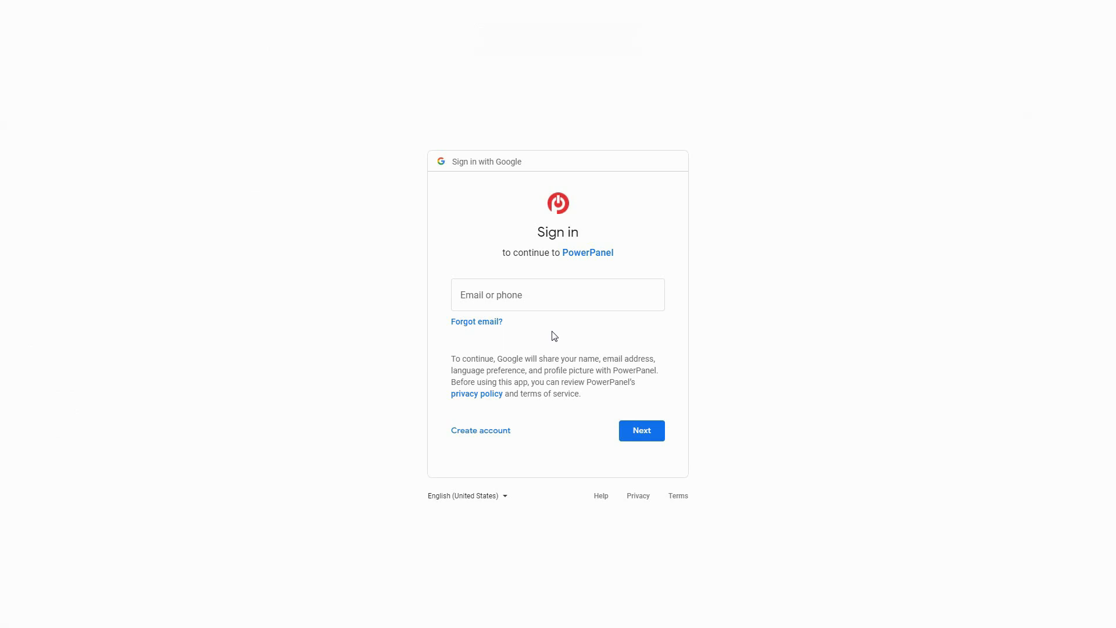
mouse_move(482, 407)
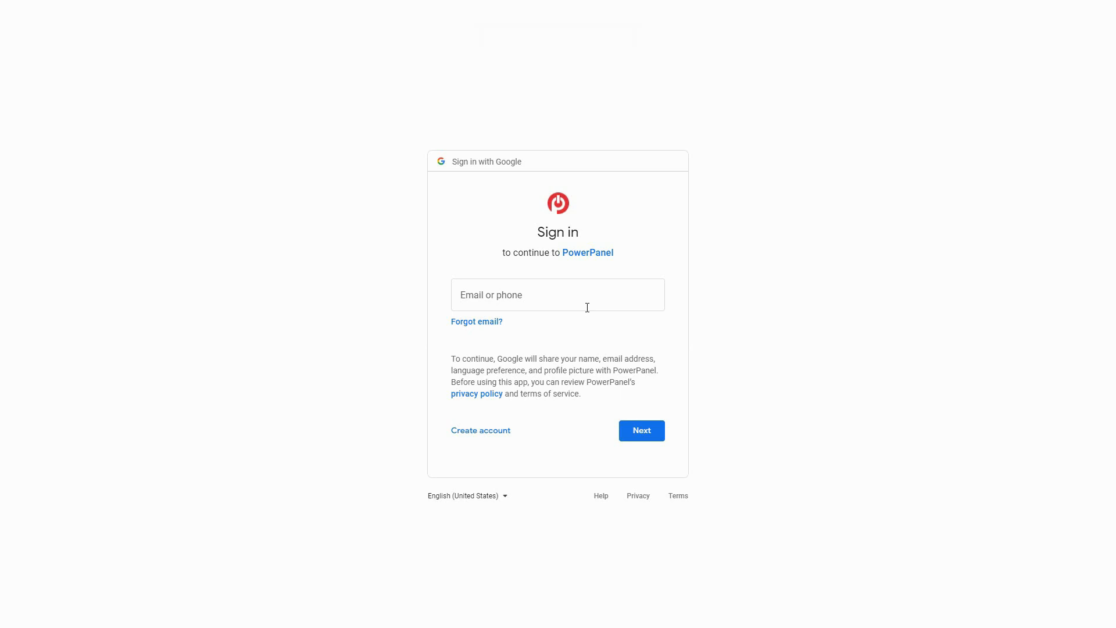
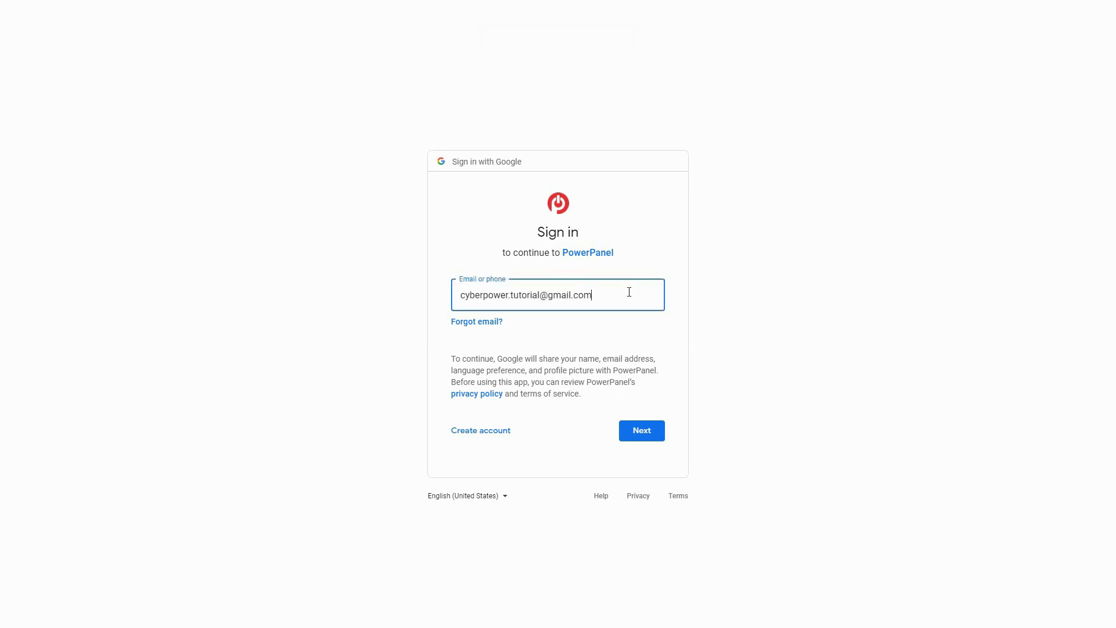
mouse_move(640, 412)
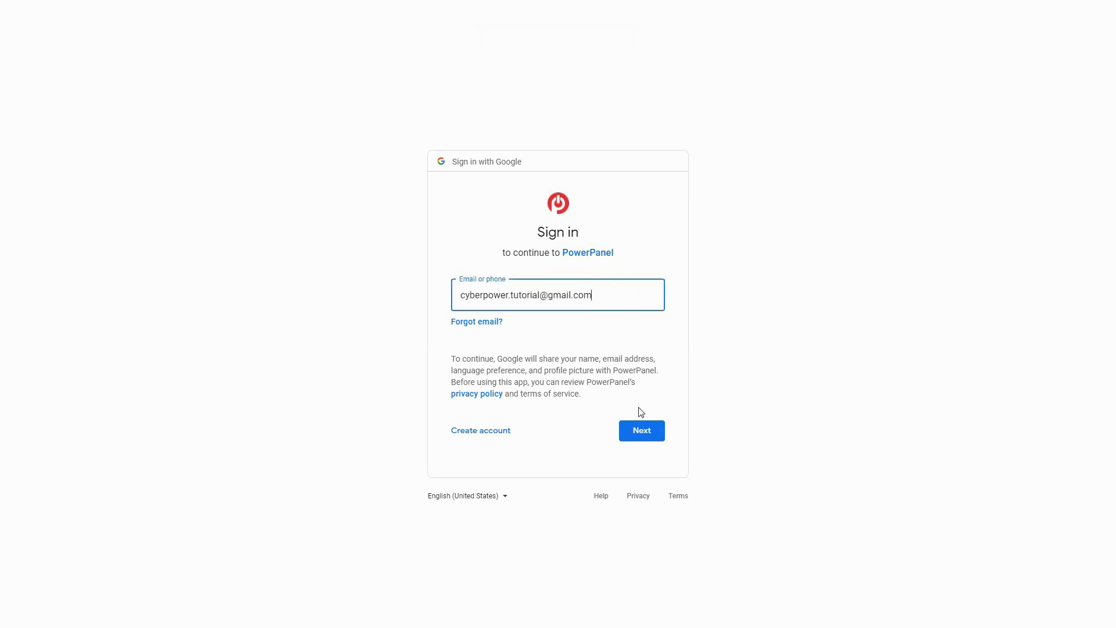
left_click(642, 431)
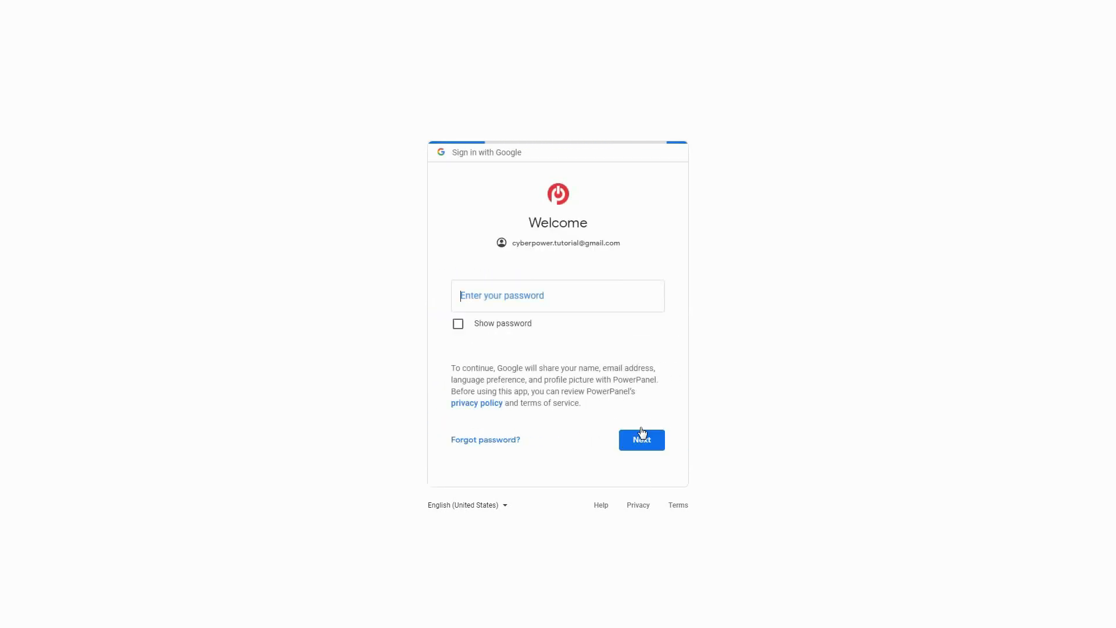
Step: Enter the account password and allow PowerPanel to send email on your behalf
left_click(557, 295)
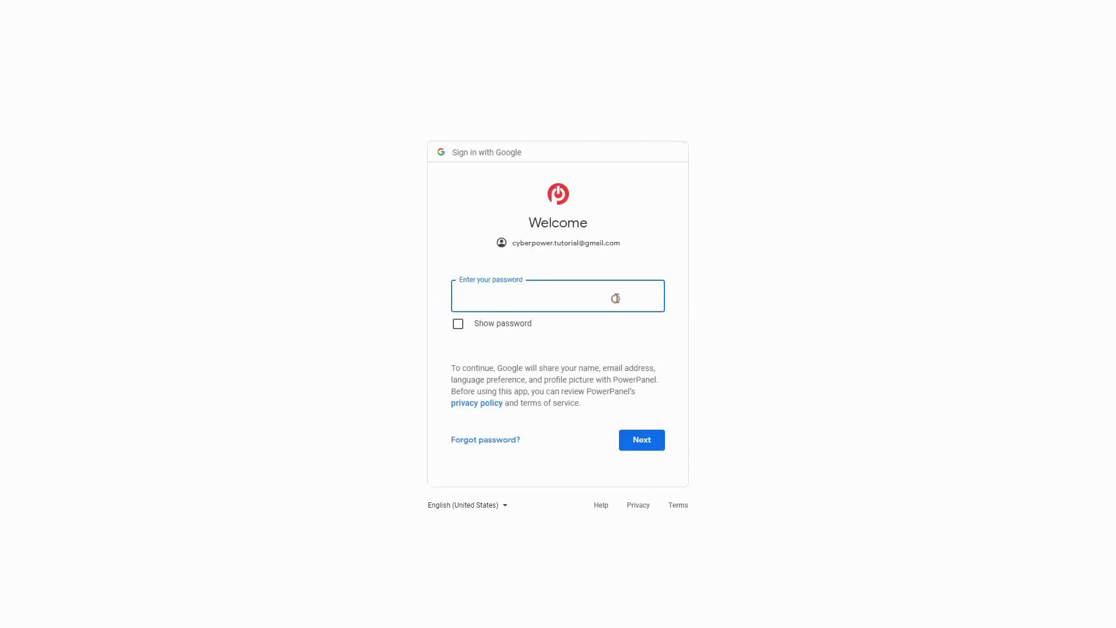
type("•••")
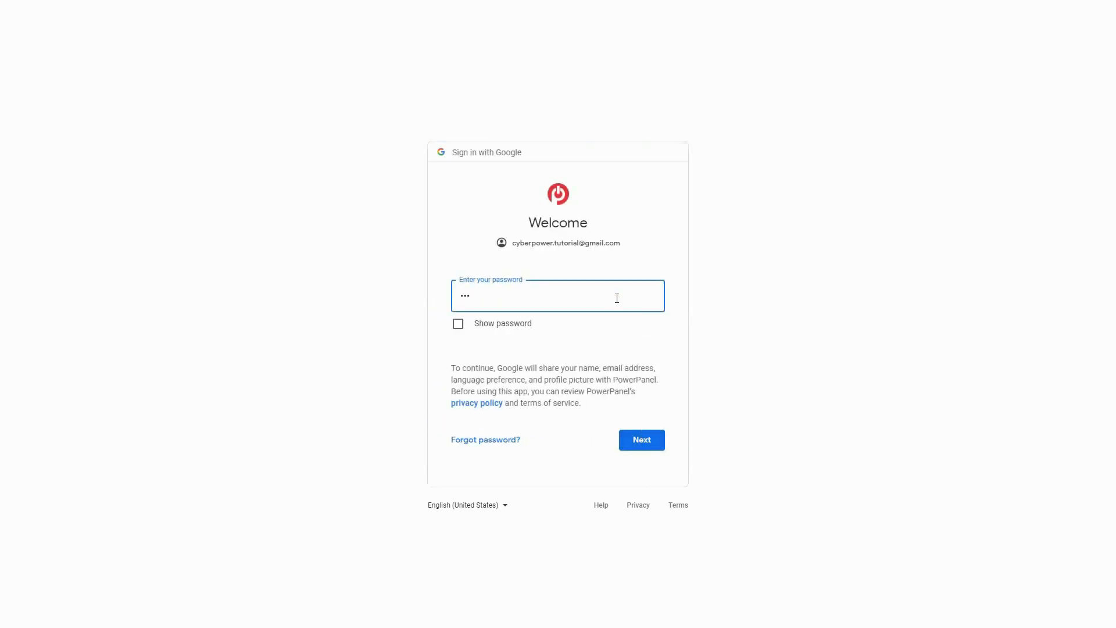
type("password")
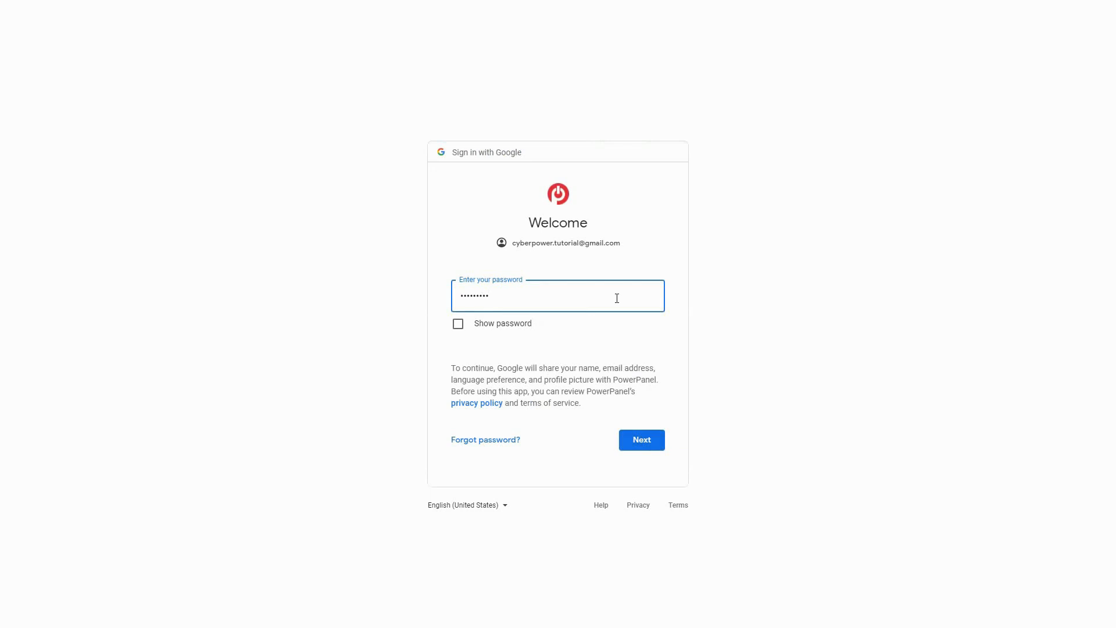
left_click(641, 439)
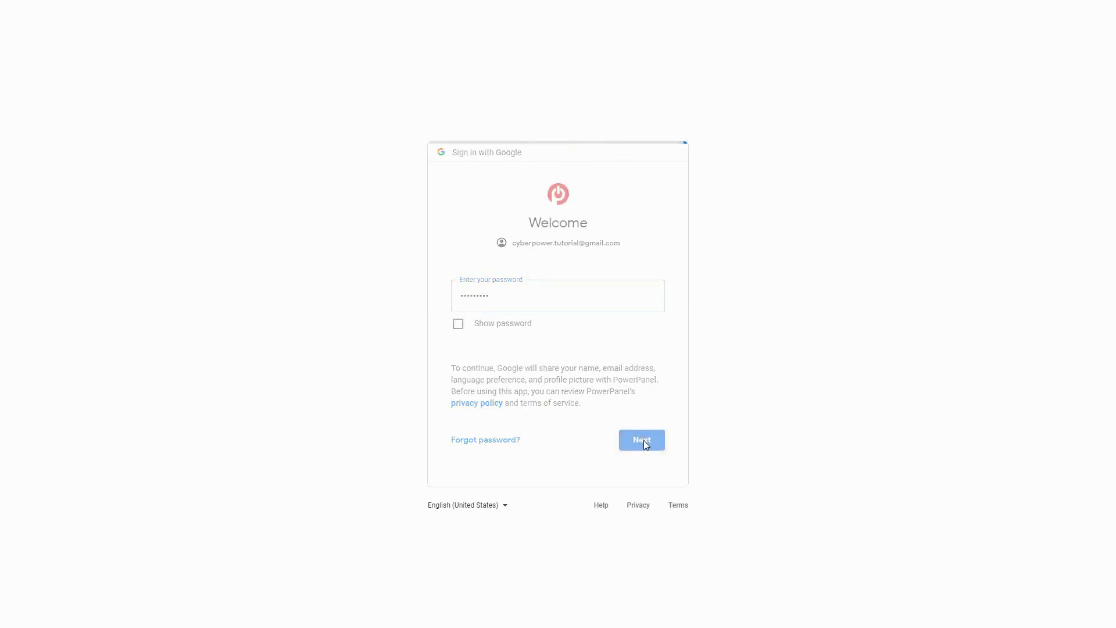
left_click(642, 439)
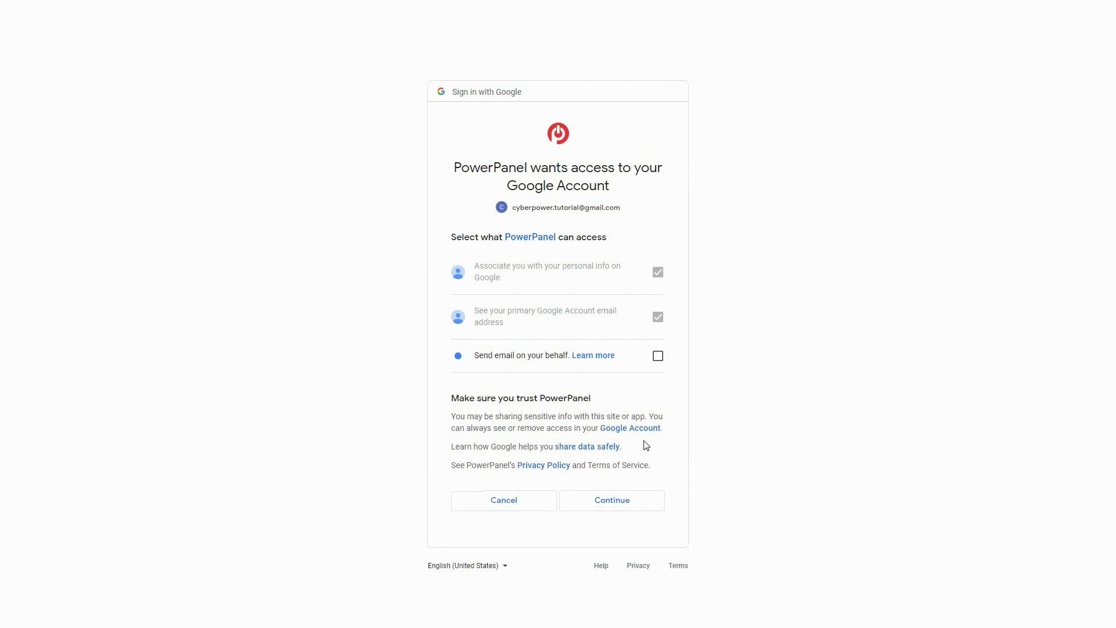
mouse_move(657, 358)
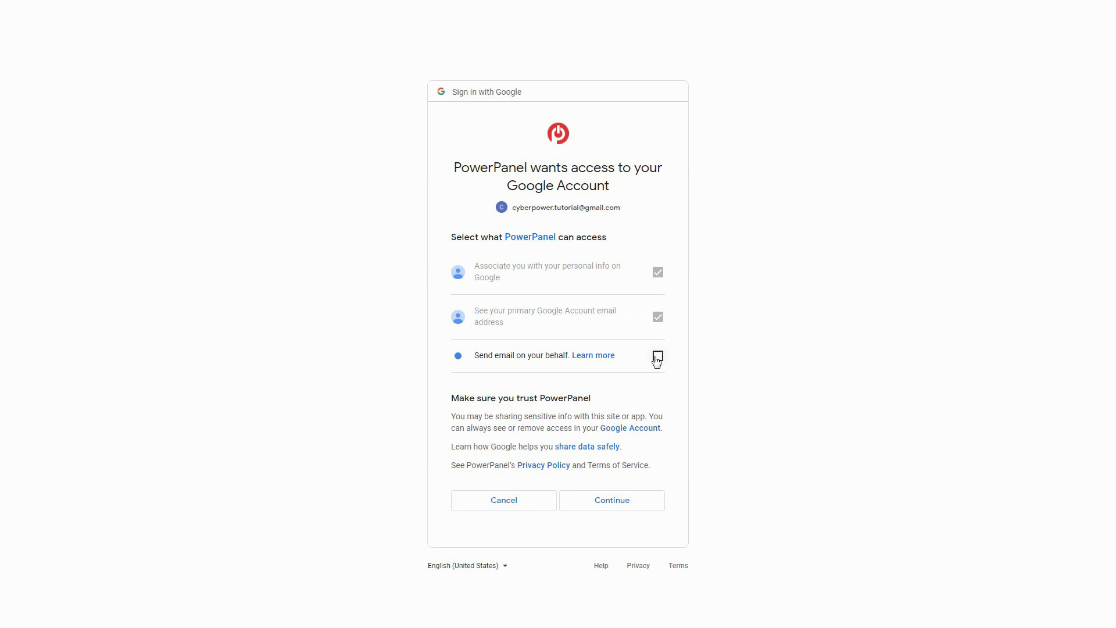
left_click(658, 356)
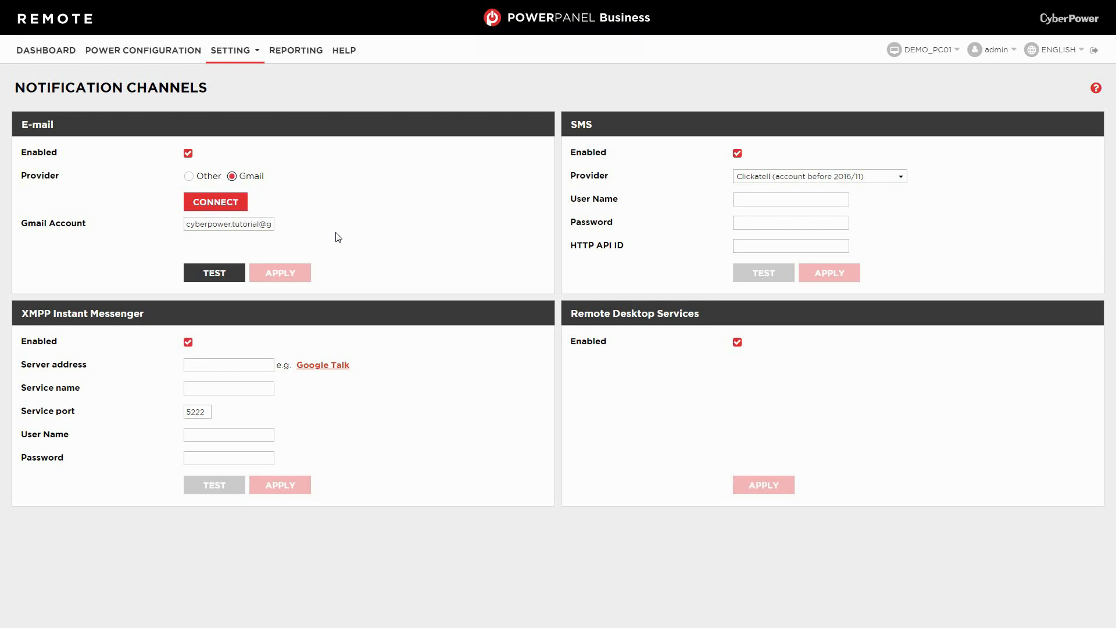
Step: Send a test e-mail through the Gmail account, then switch the provider to Other
left_click(229, 224)
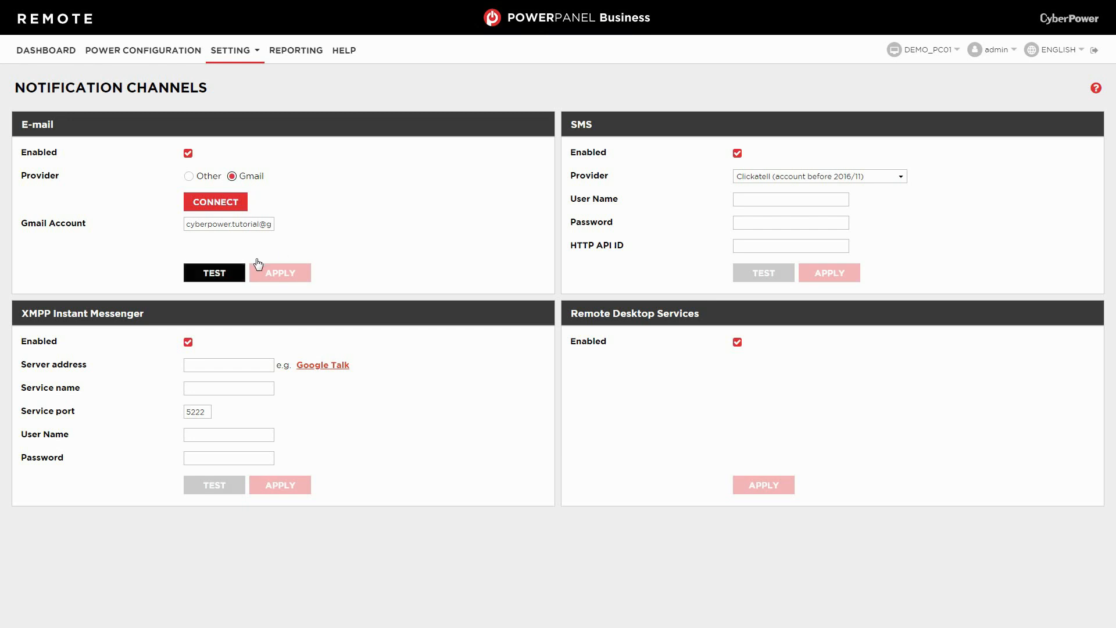
left_click(214, 272)
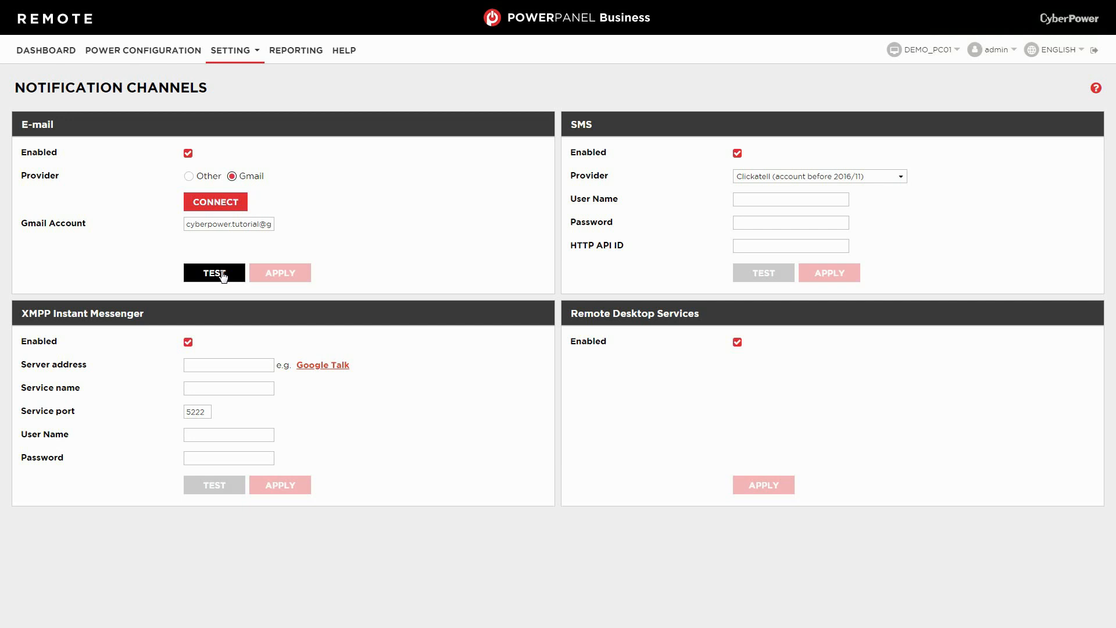
mouse_move(211, 240)
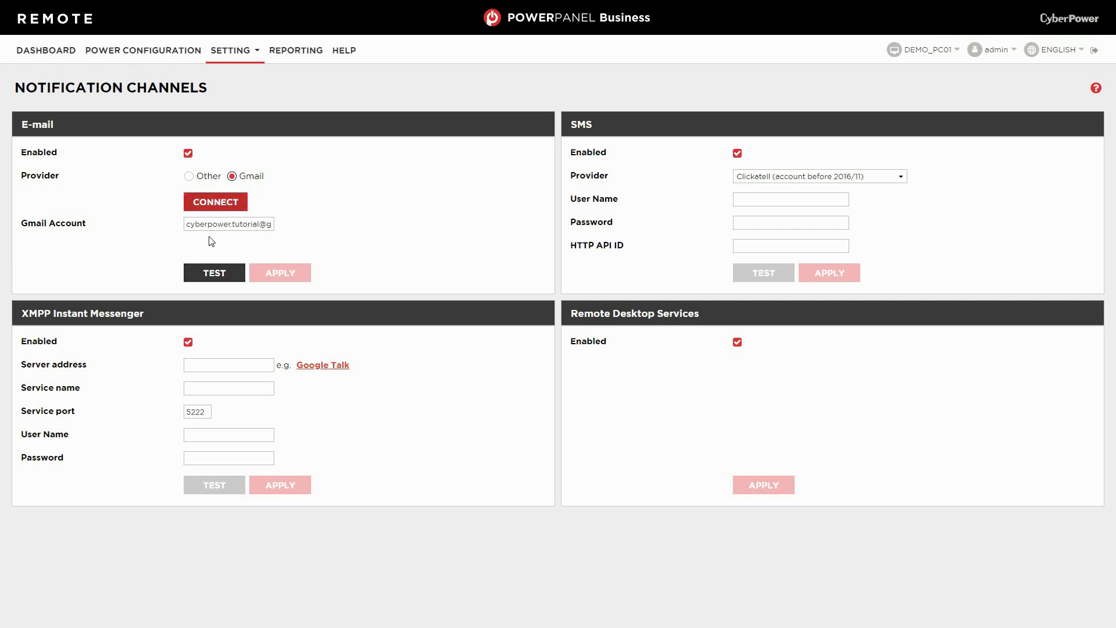
left_click(188, 176)
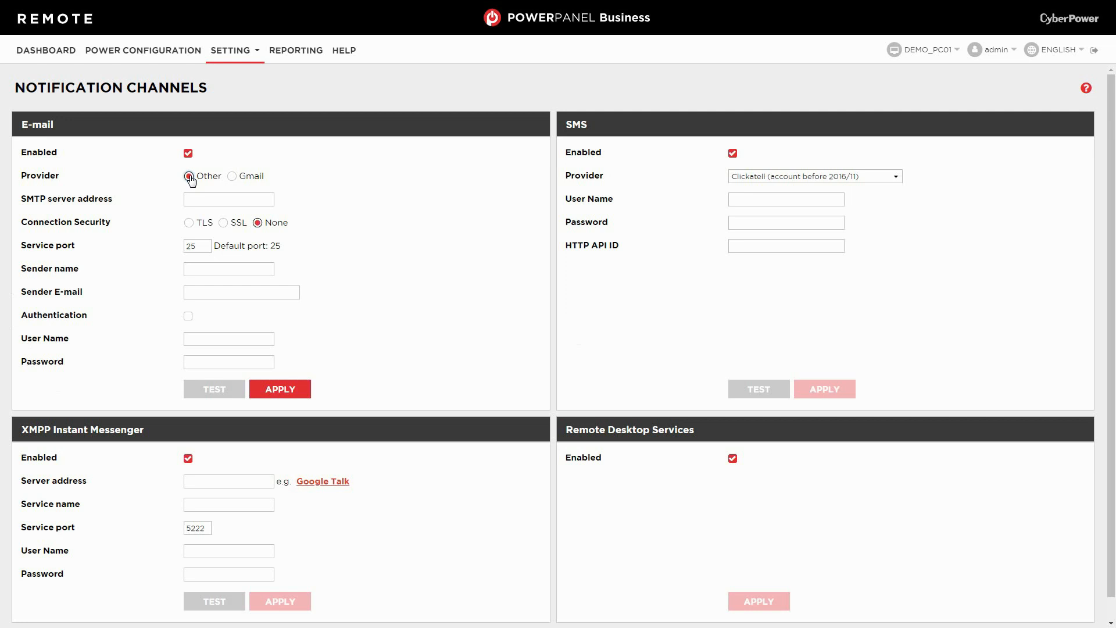
Step: Go to the Recipients settings page and edit the Default Receiver
left_click(230, 50)
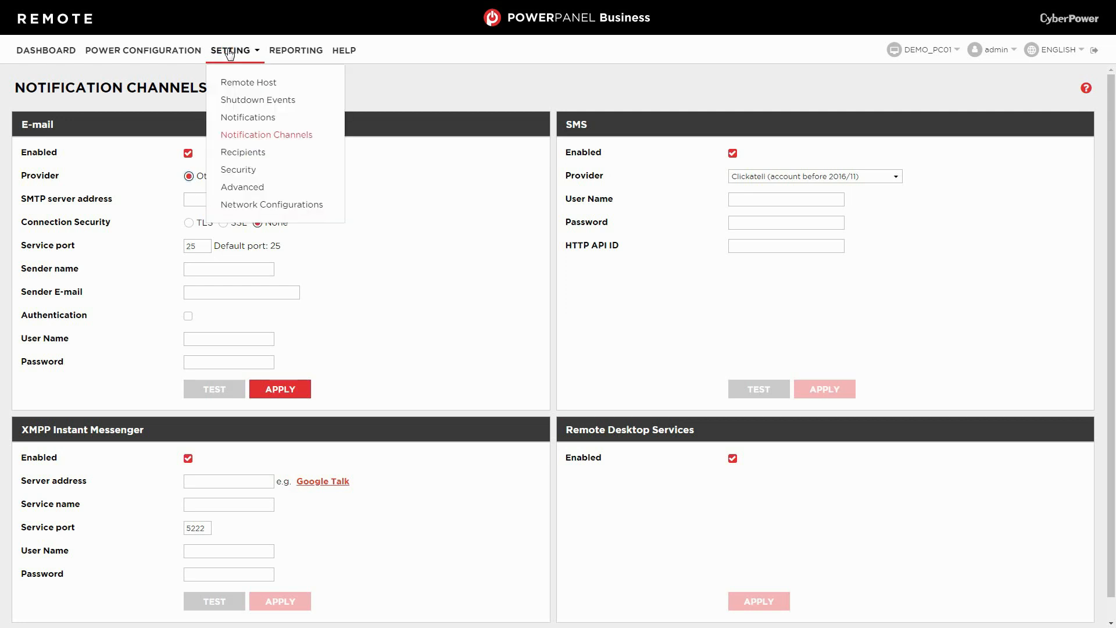
left_click(243, 152)
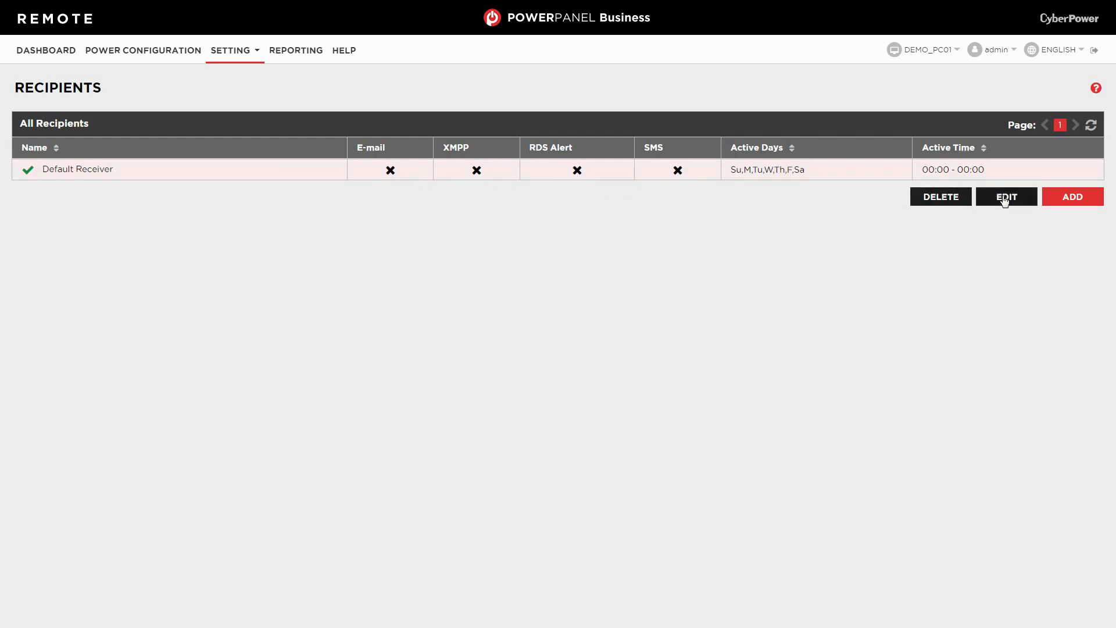
left_click(1007, 196)
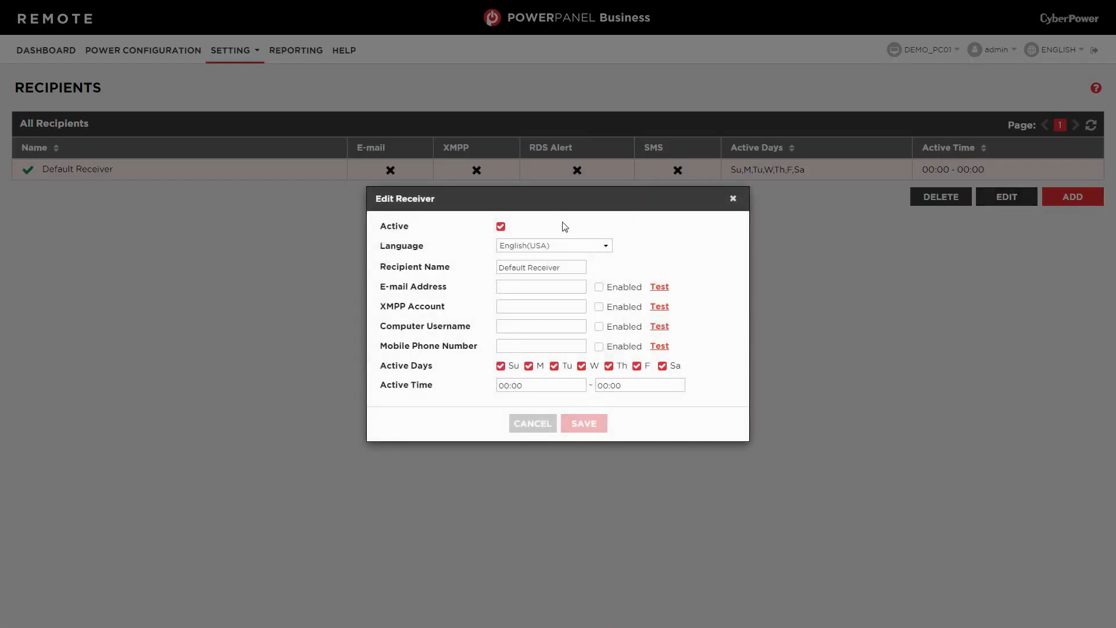
mouse_move(516, 229)
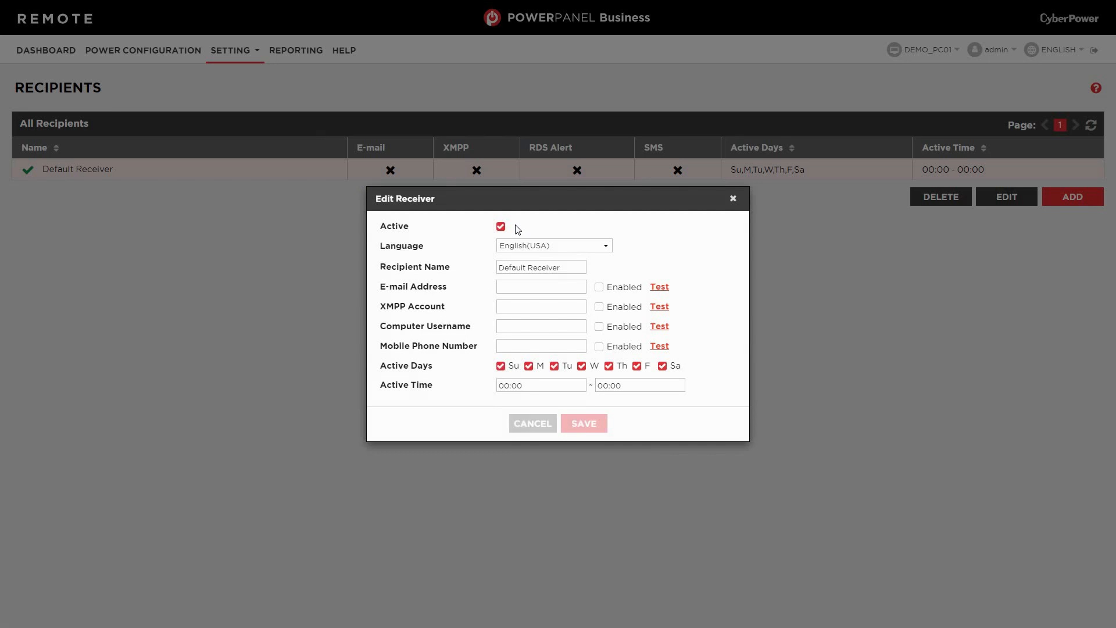
left_click(553, 246)
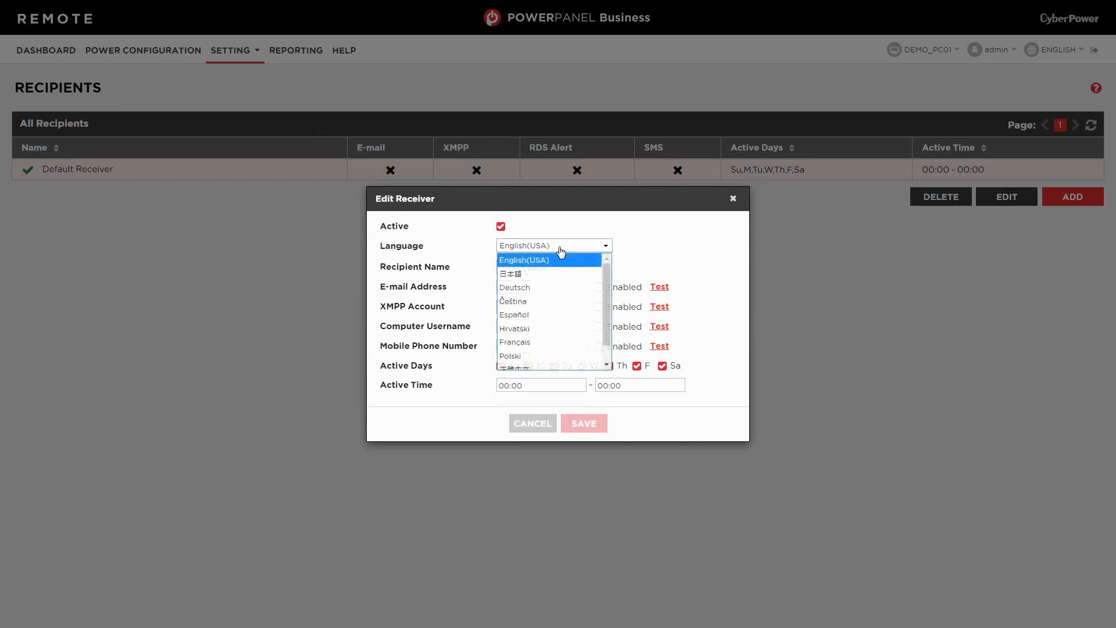
left_click(524, 260)
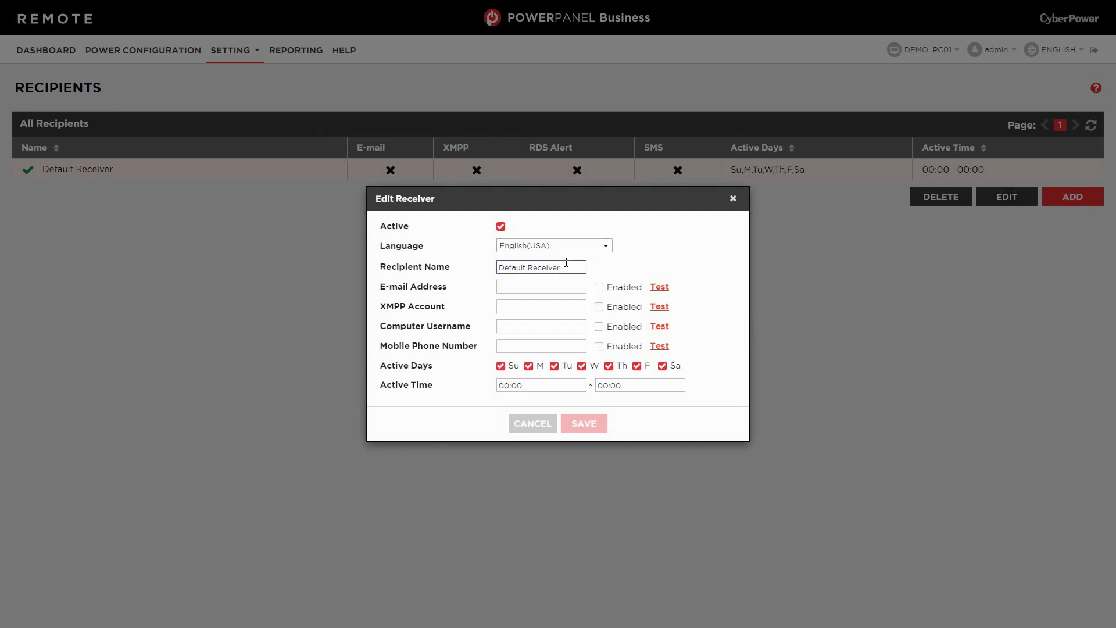
type("D")
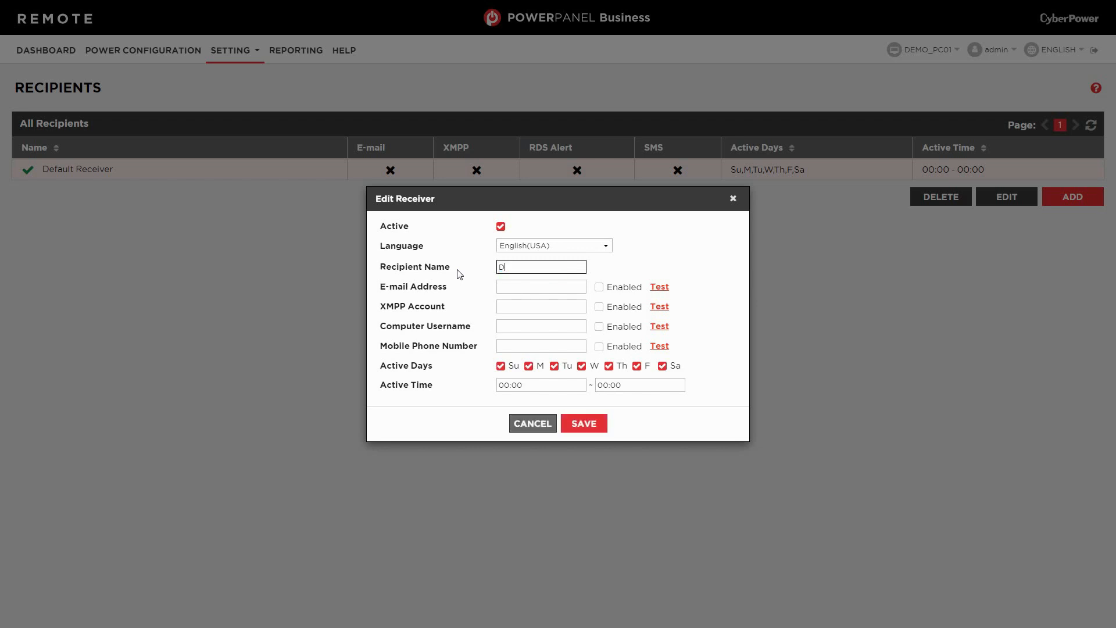
type("emo")
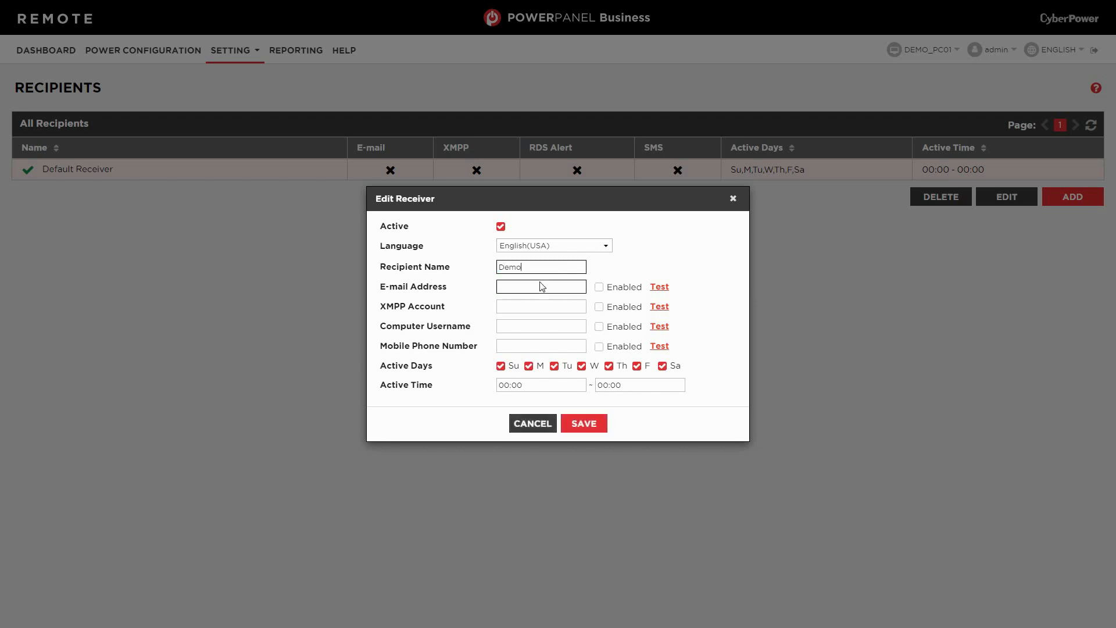
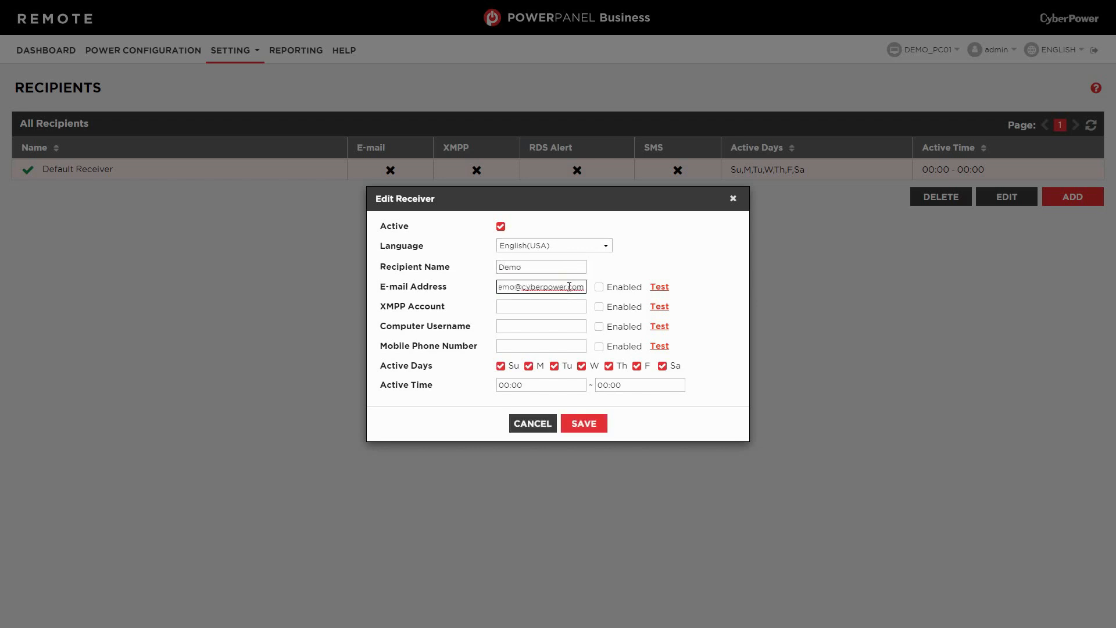
left_click(599, 287)
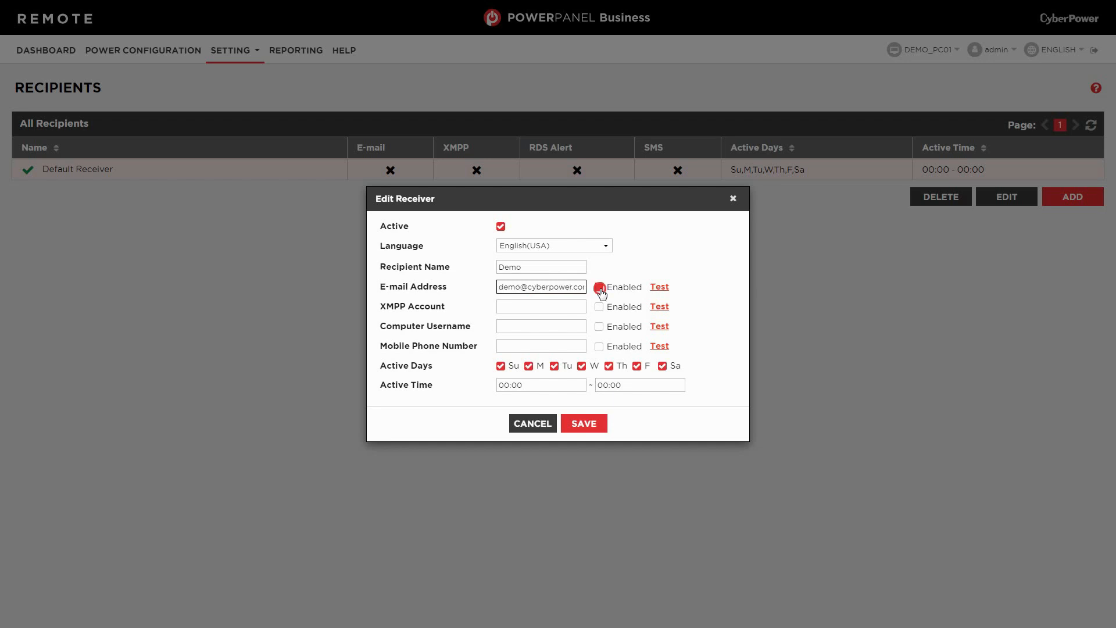
left_click(599, 287)
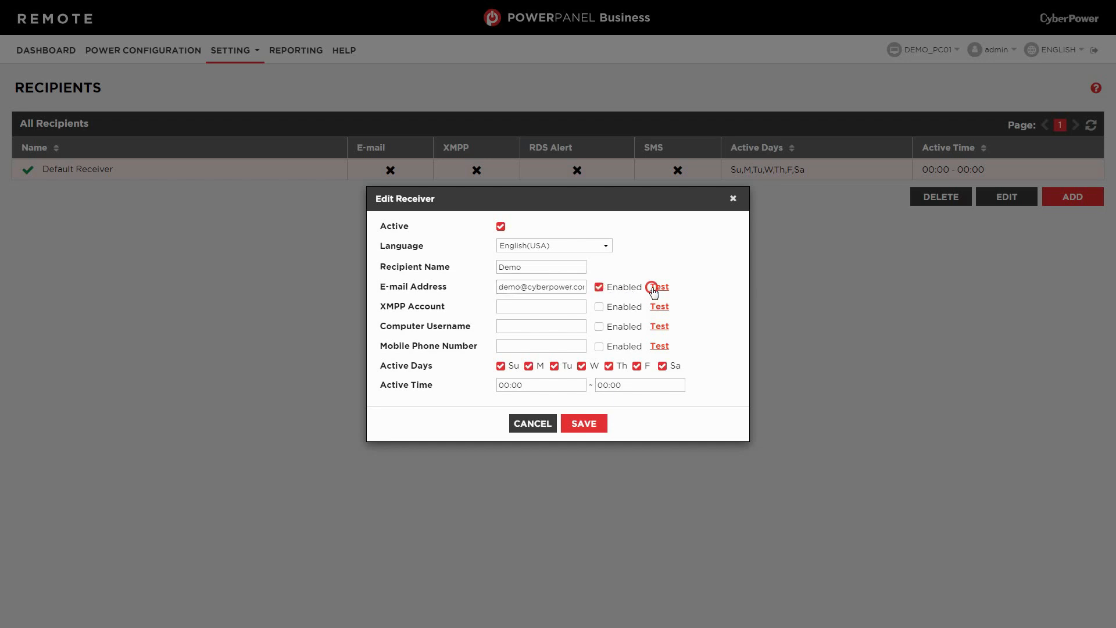
left_click(659, 287)
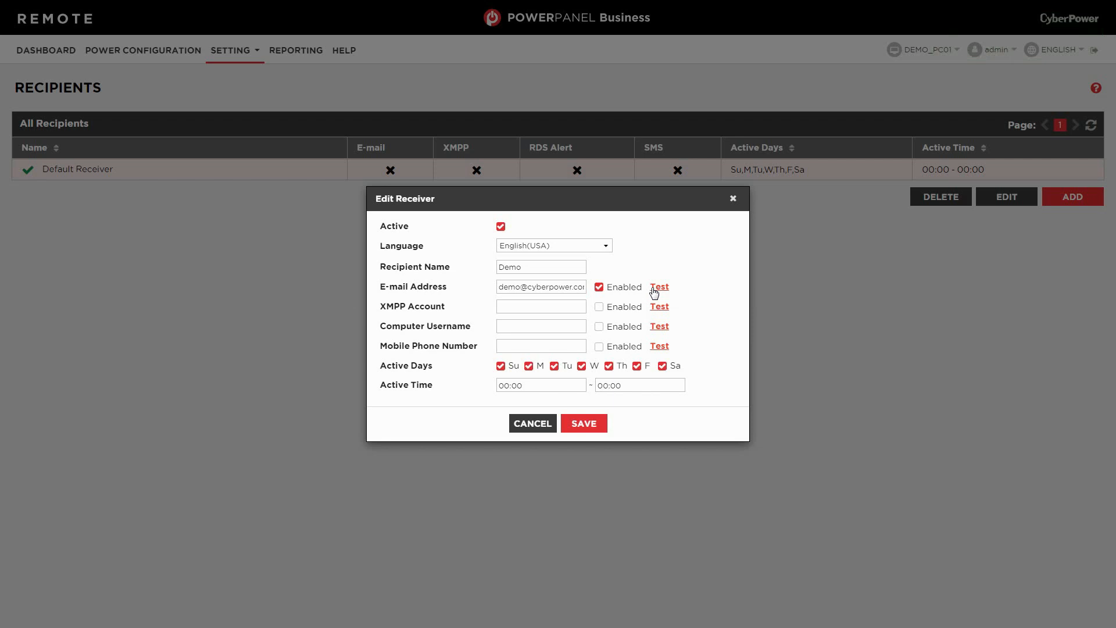
mouse_move(685, 368)
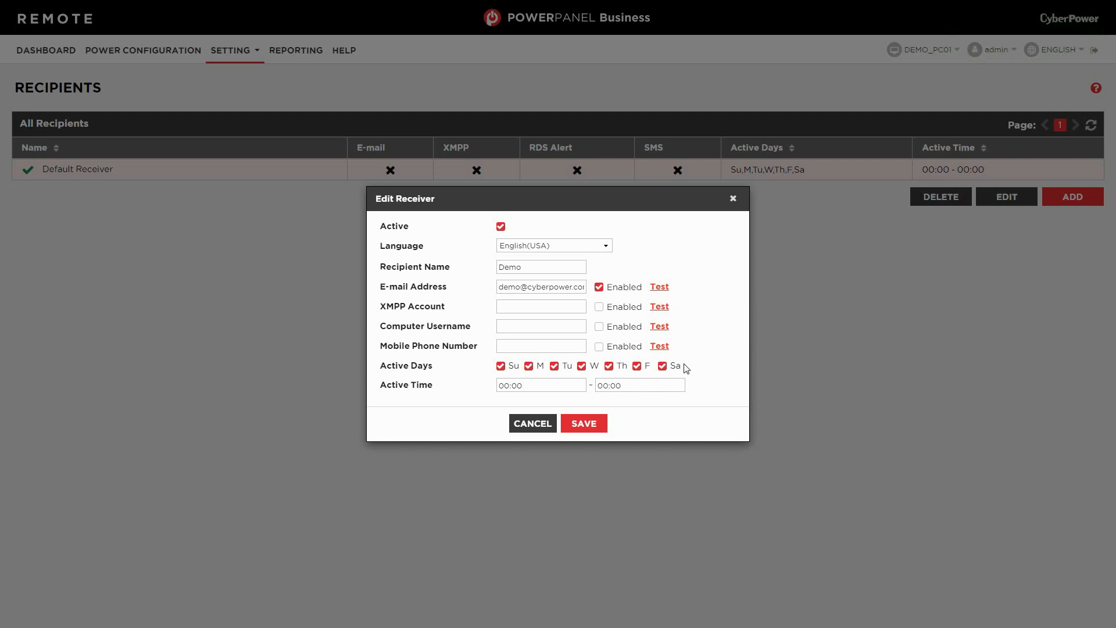
mouse_move(697, 389)
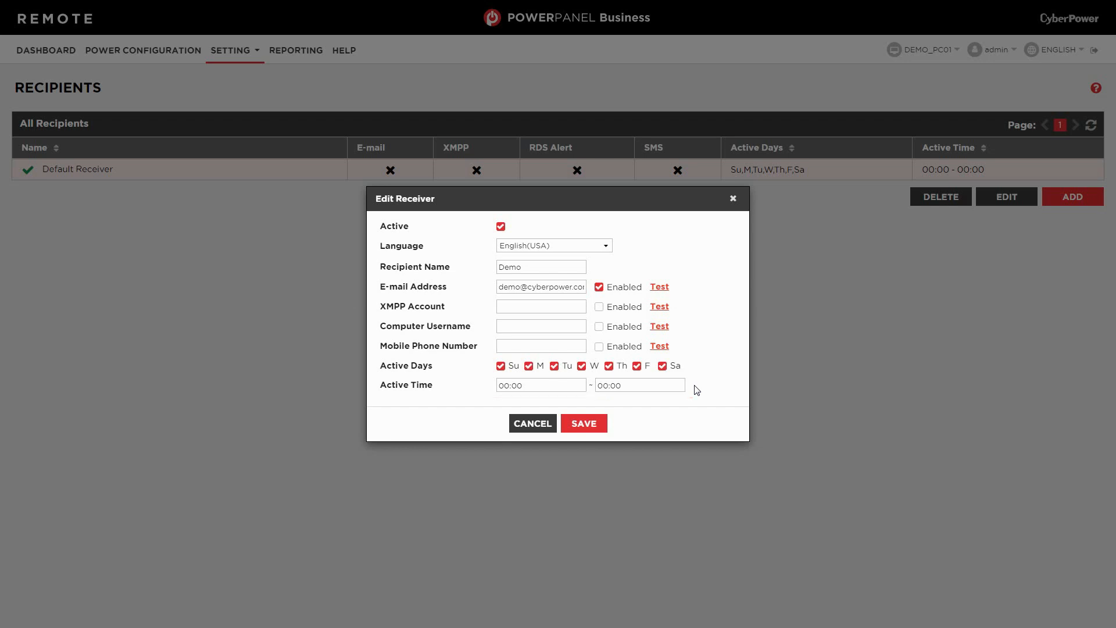
left_click(583, 423)
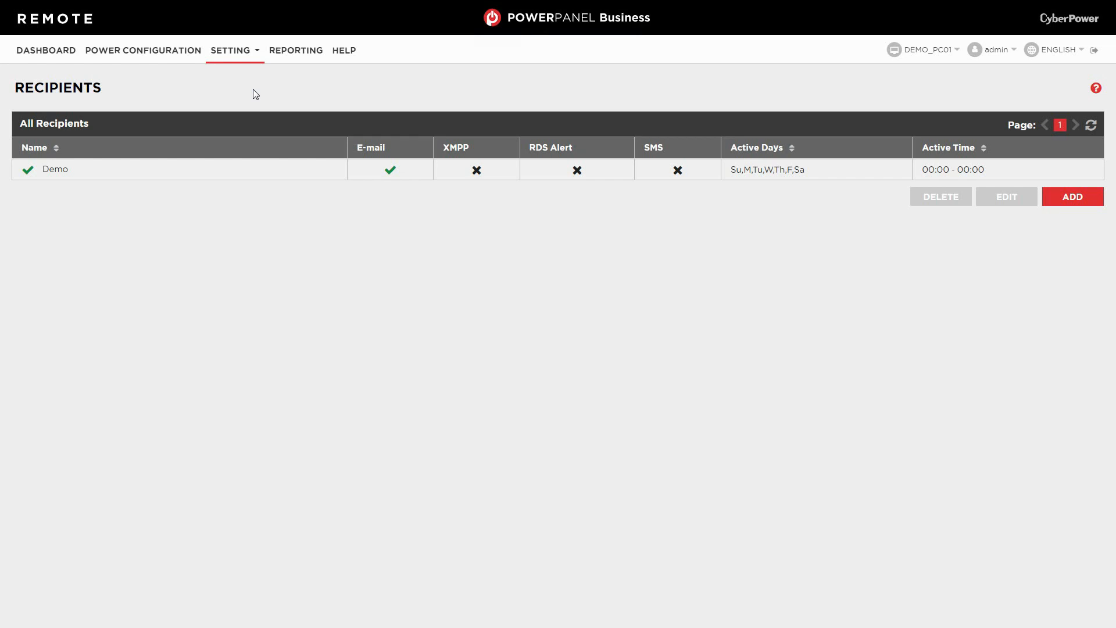
Step: Keep Shutdown initiated alerts instant, set Repeat to 30 sec., and apply
left_click(231, 50)
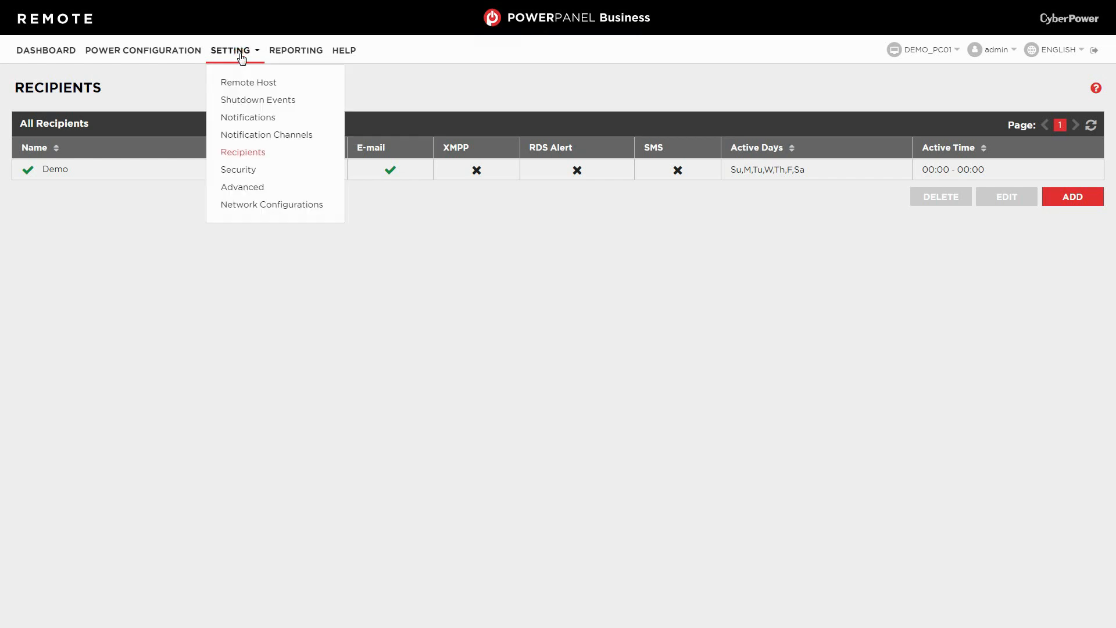
left_click(247, 116)
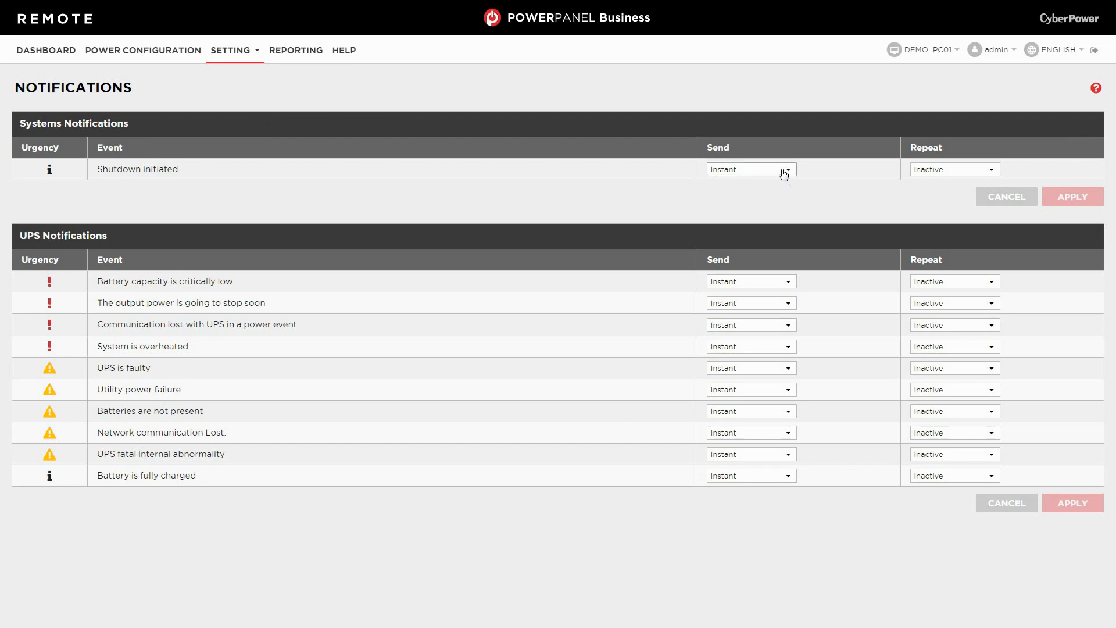
left_click(785, 169)
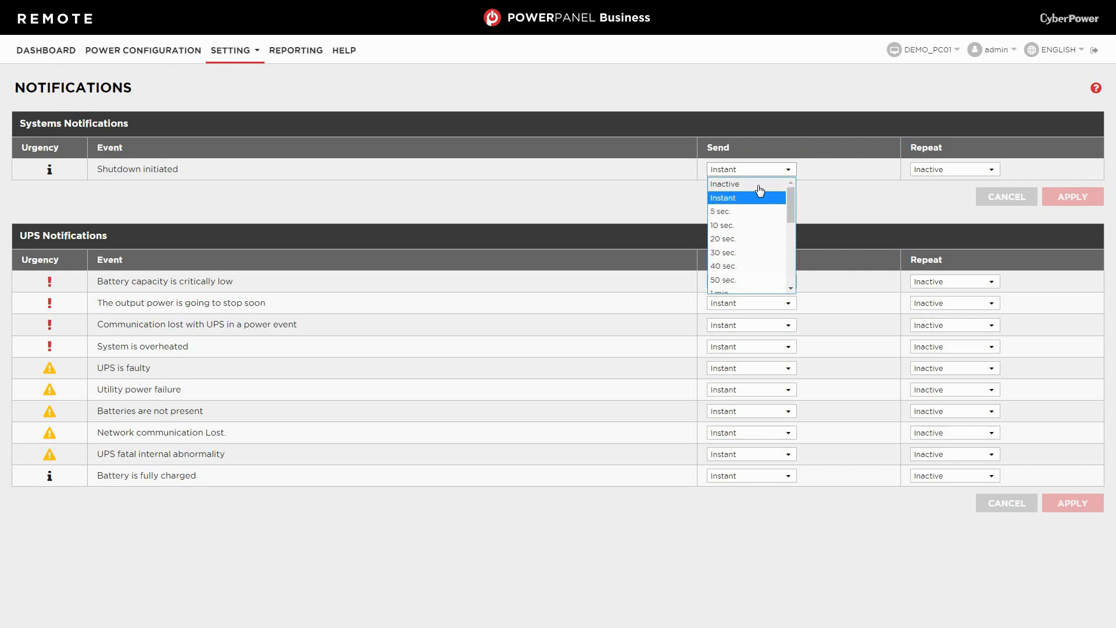
mouse_move(758, 205)
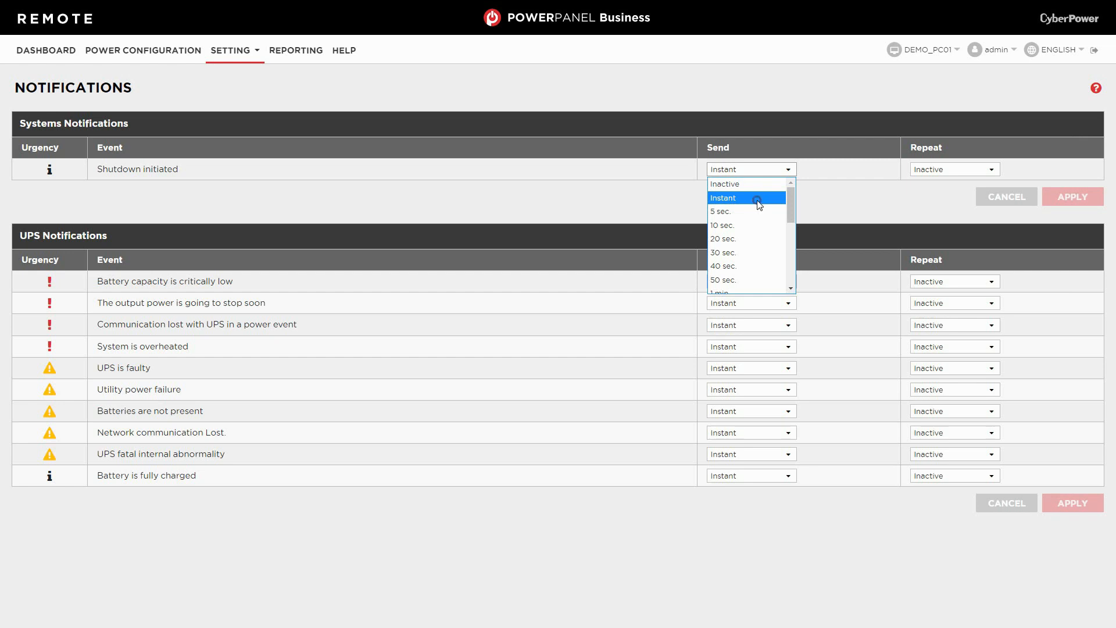
left_click(745, 198)
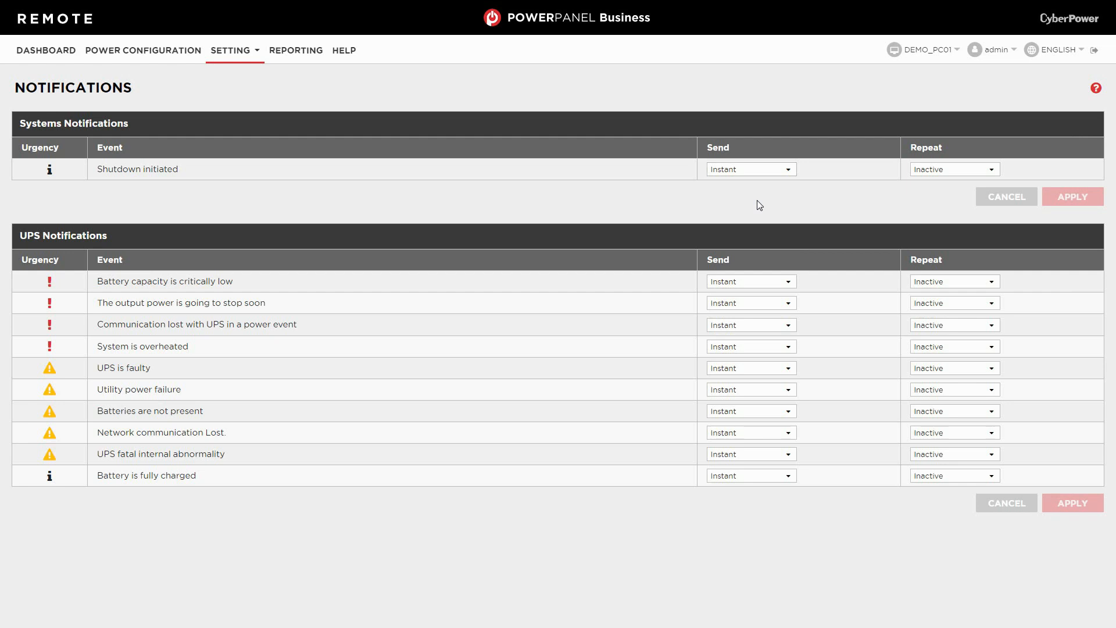
mouse_move(791, 197)
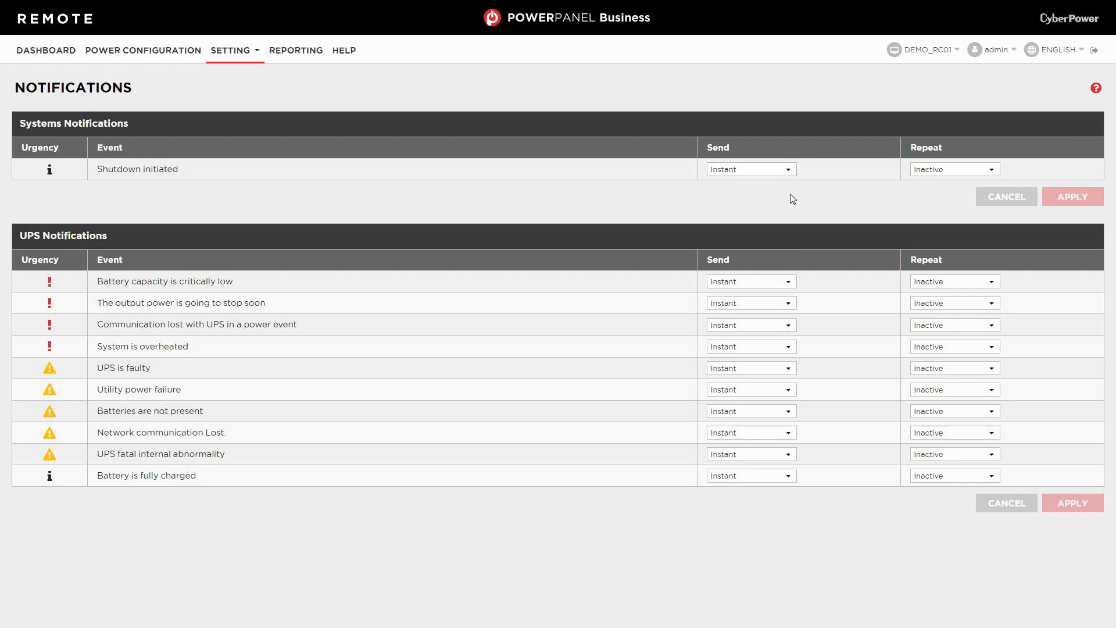
mouse_move(943, 196)
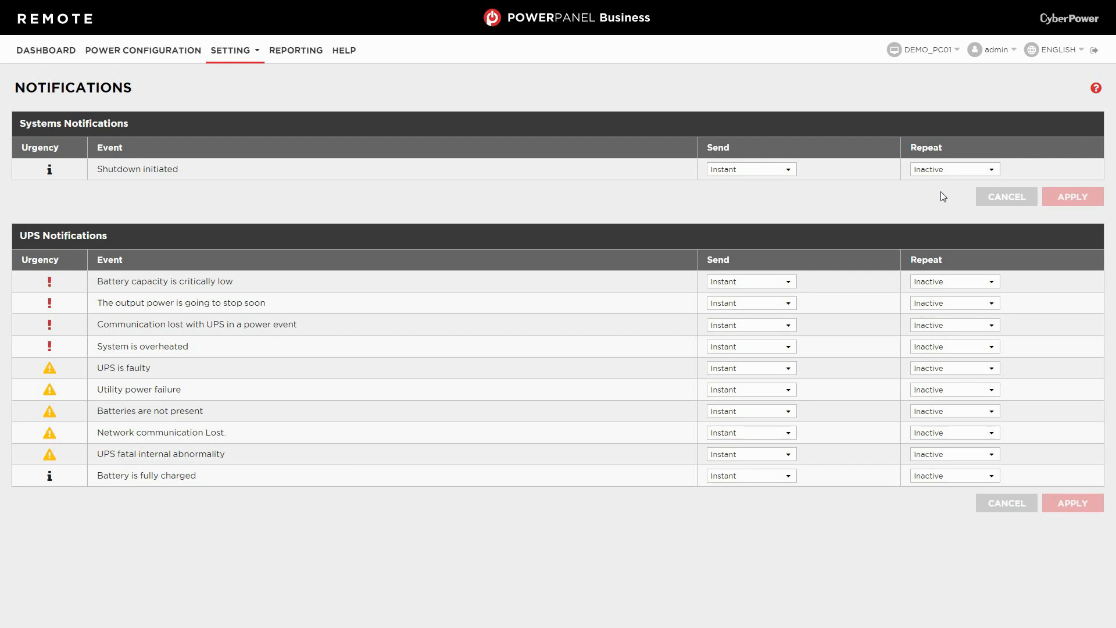
left_click(955, 169)
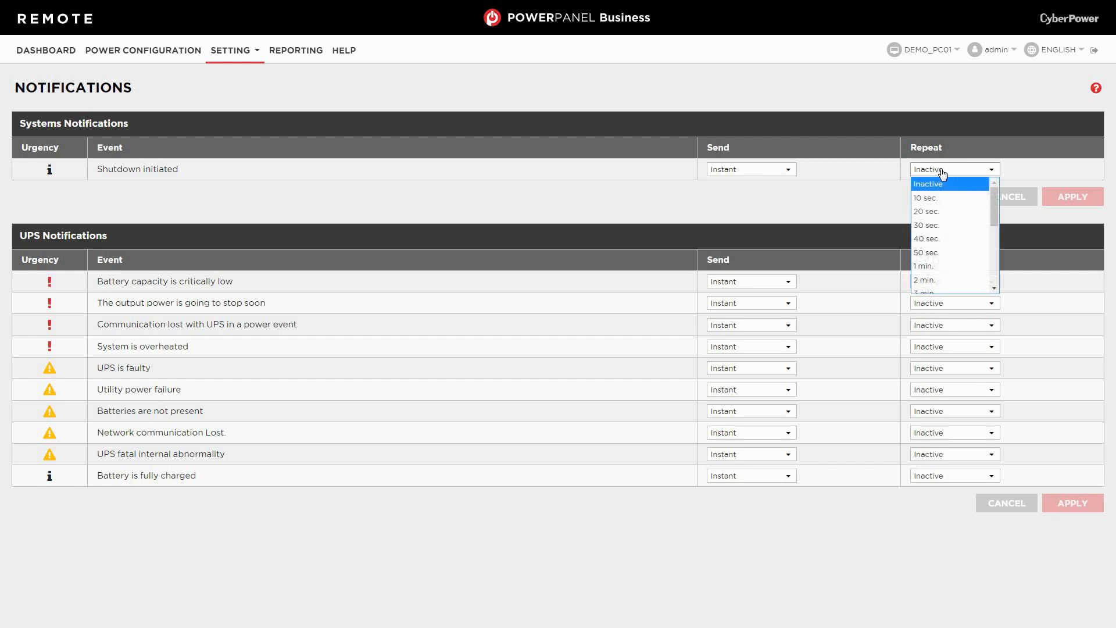
mouse_move(952, 188)
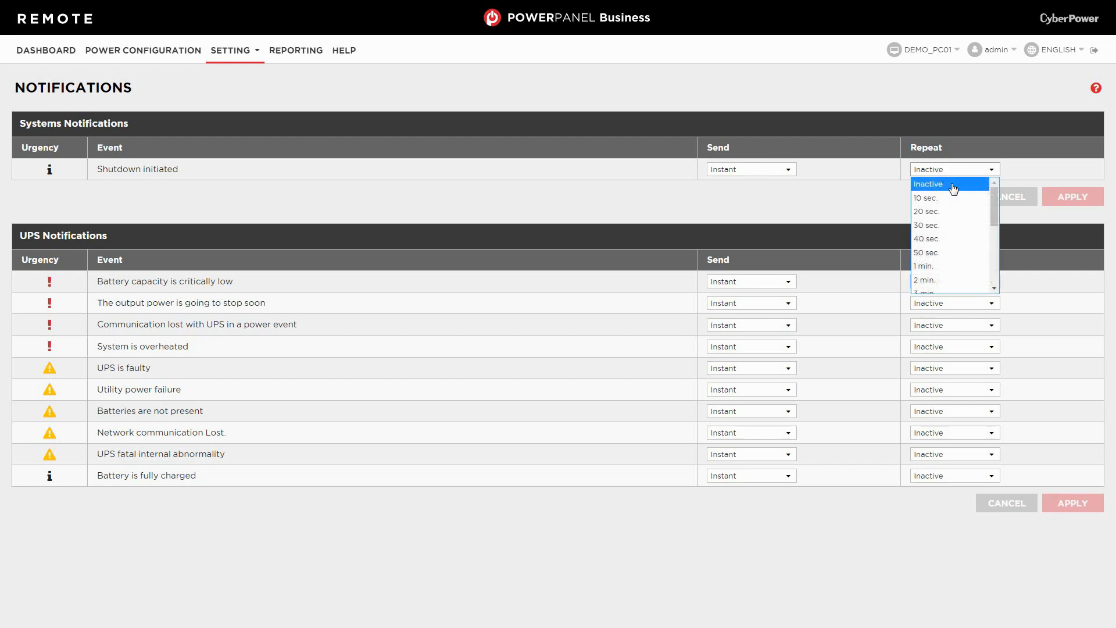
left_click(926, 225)
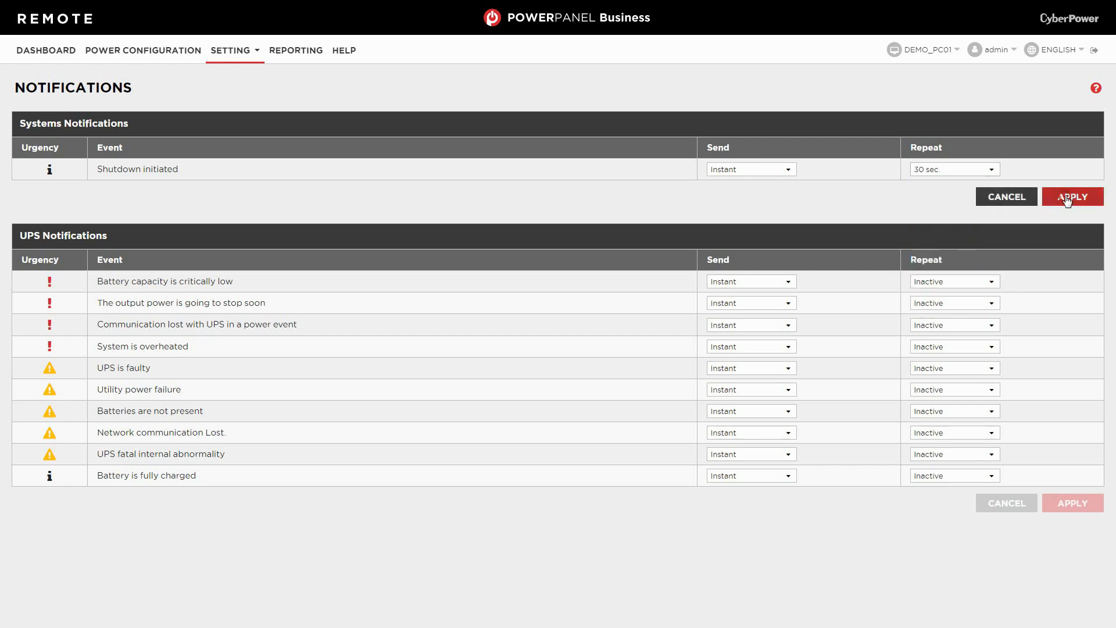
left_click(1072, 197)
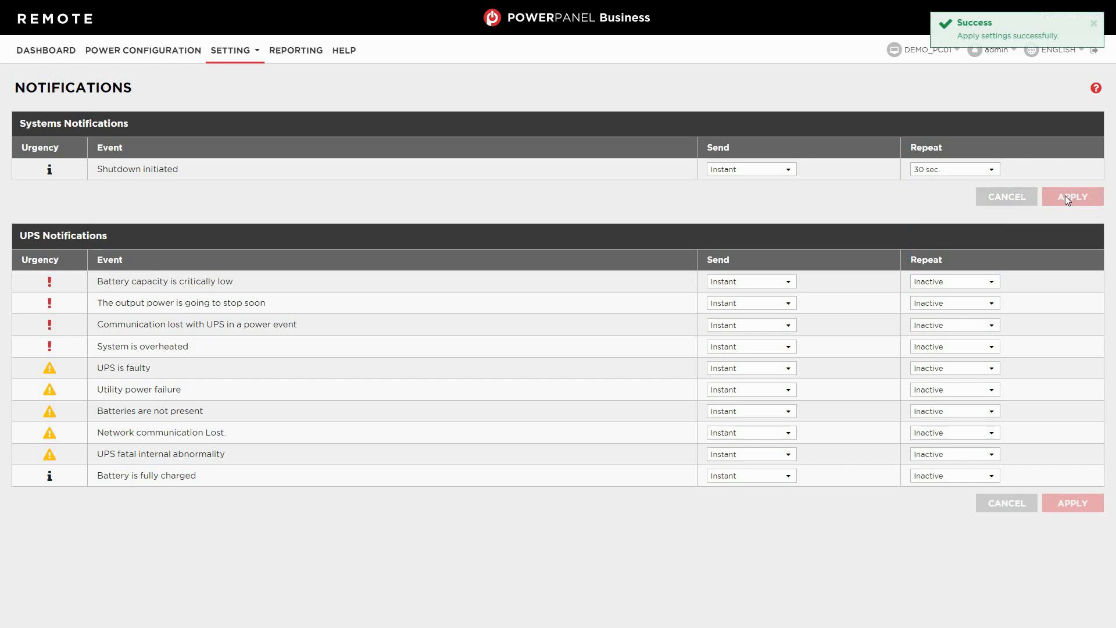